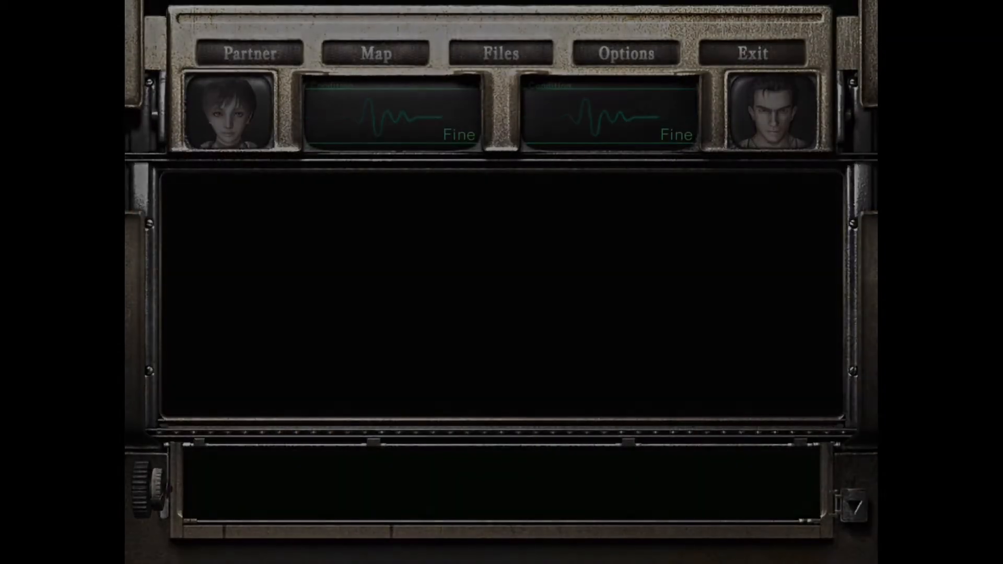
left_click(751, 52)
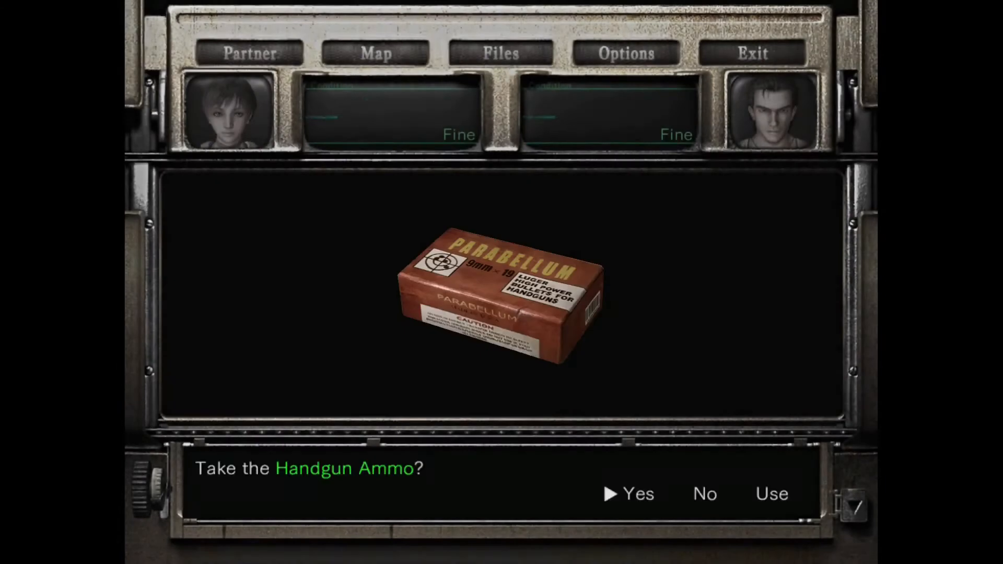
left_click(636, 493)
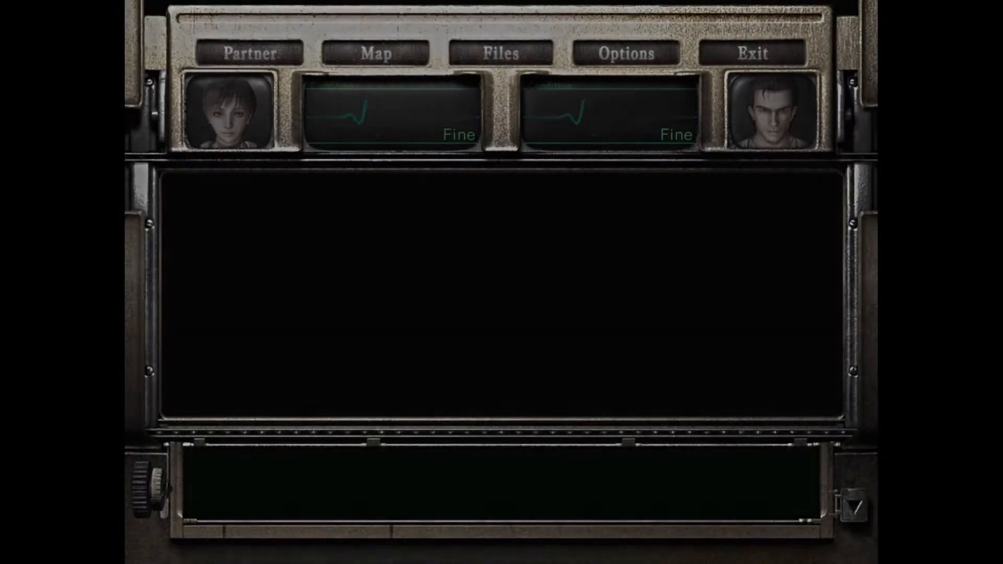
left_click(248, 52)
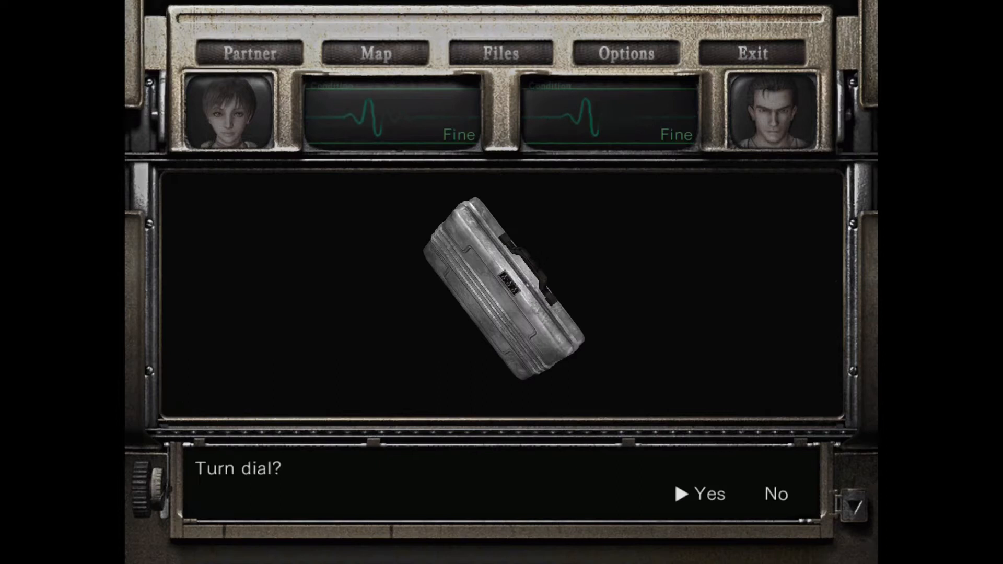
left_click(708, 493)
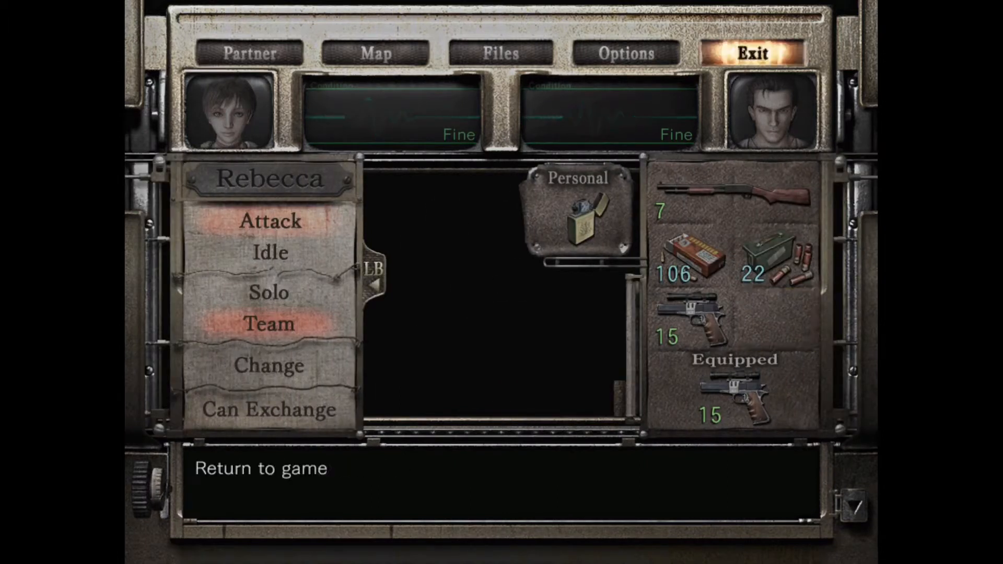
left_click(265, 467)
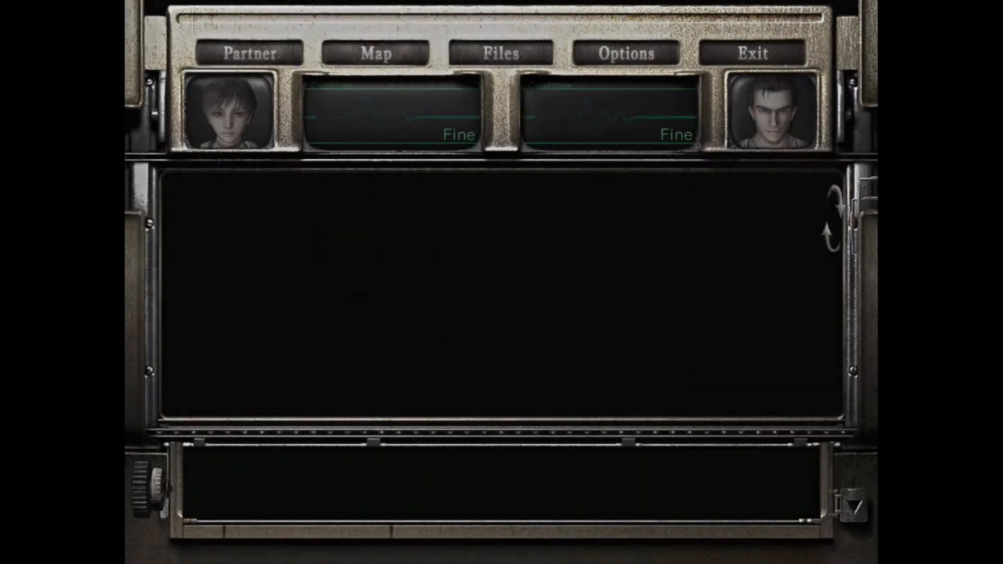
left_click(752, 53)
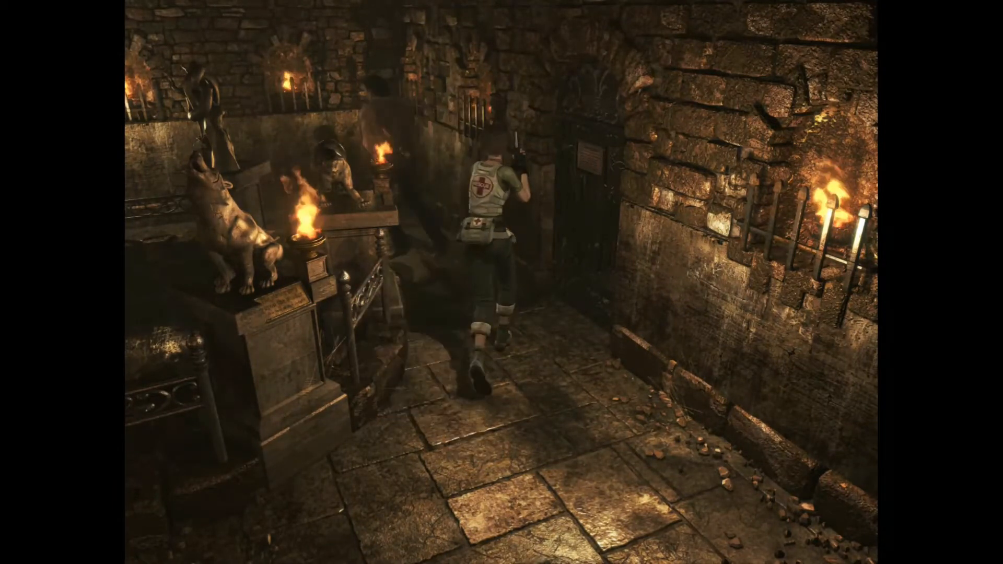
key("Tab")
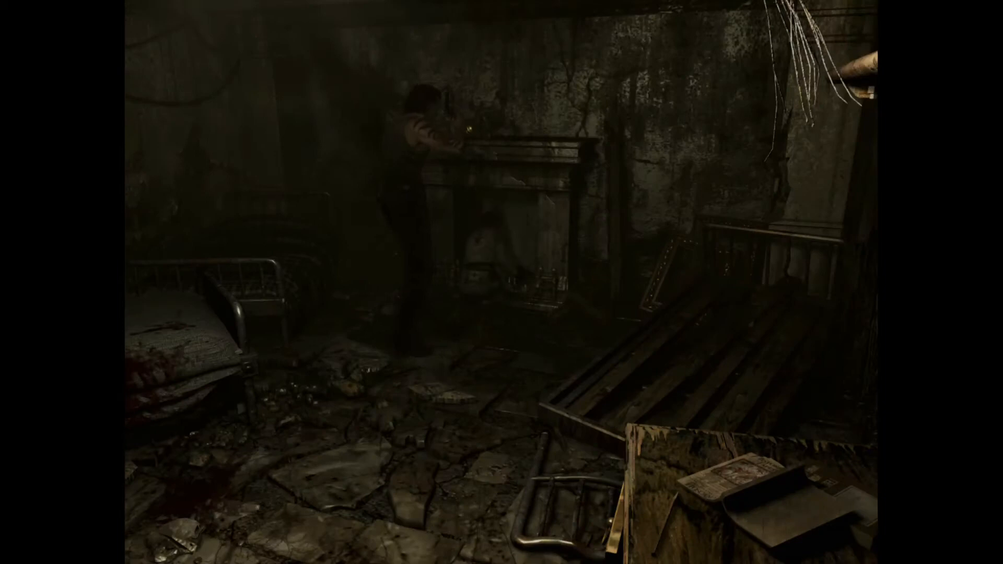
key("Tab")
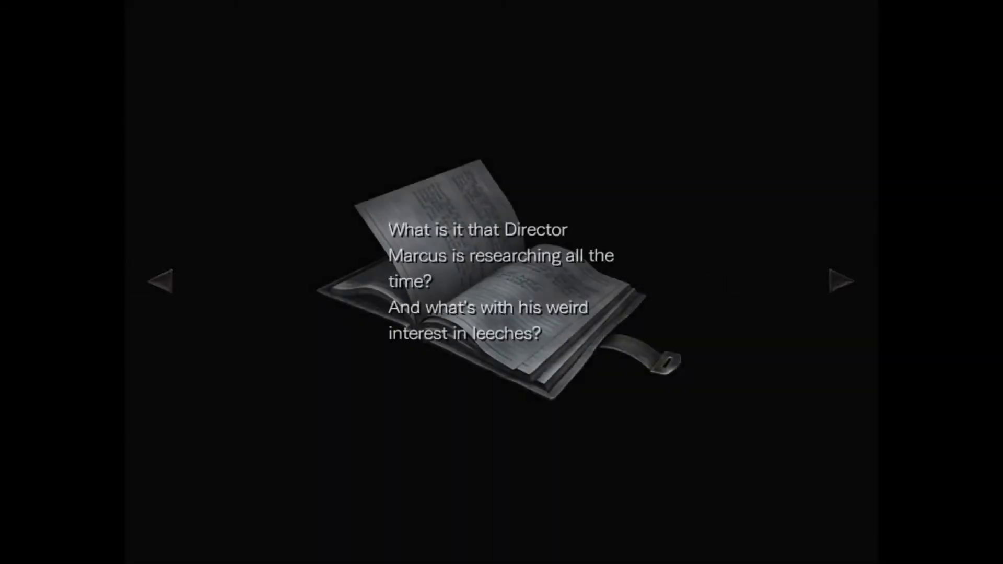
left_click(838, 281)
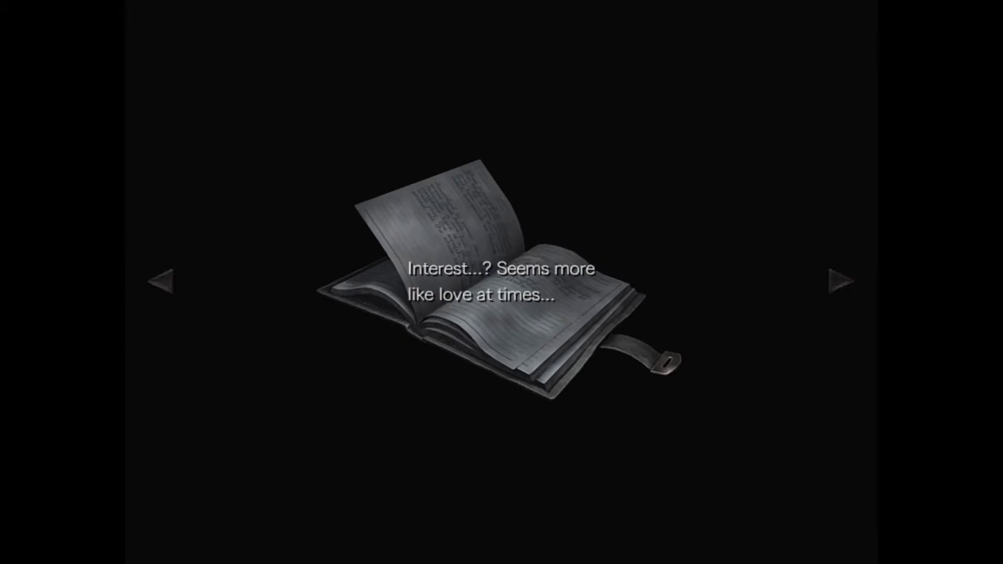
left_click(840, 280)
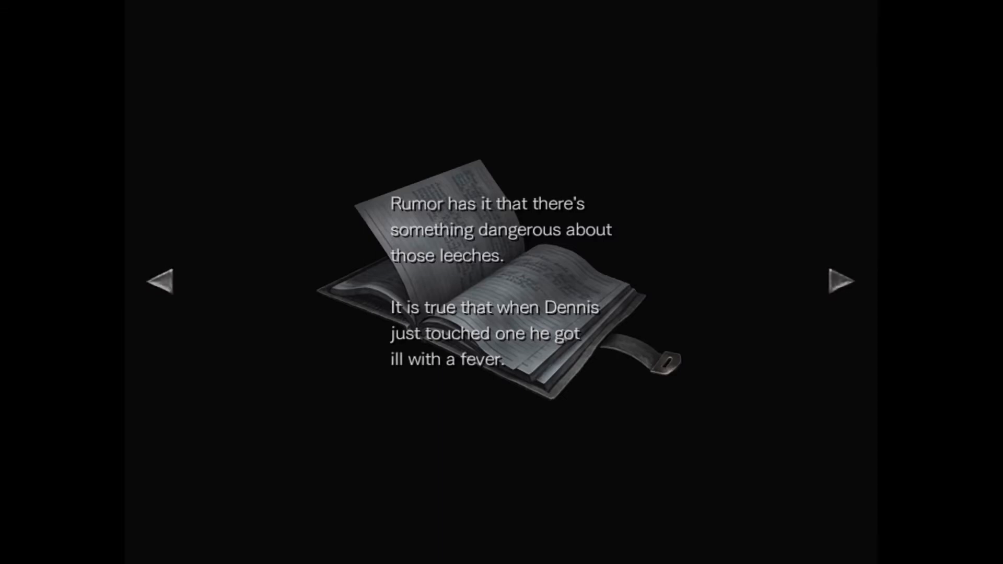
left_click(840, 284)
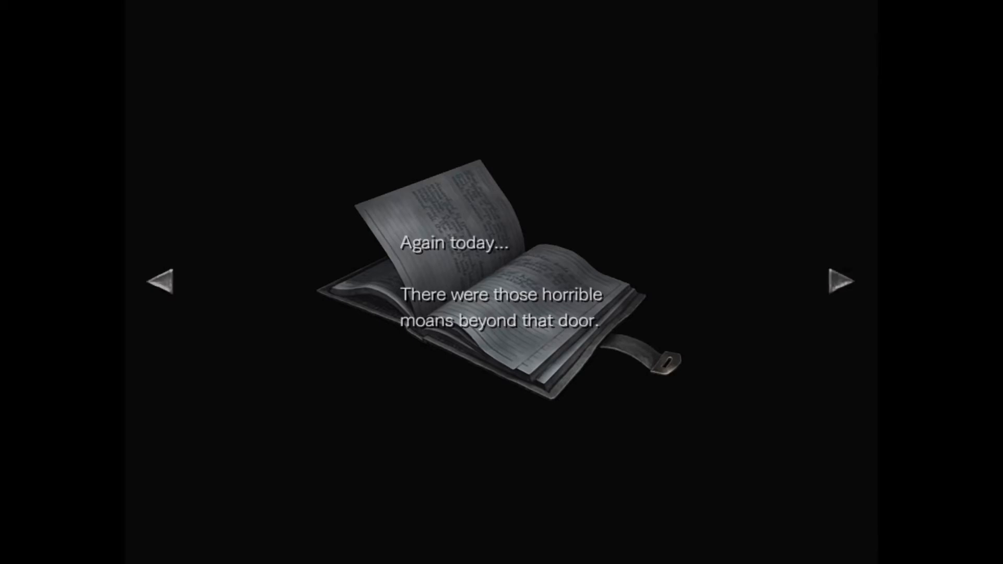
left_click(837, 280)
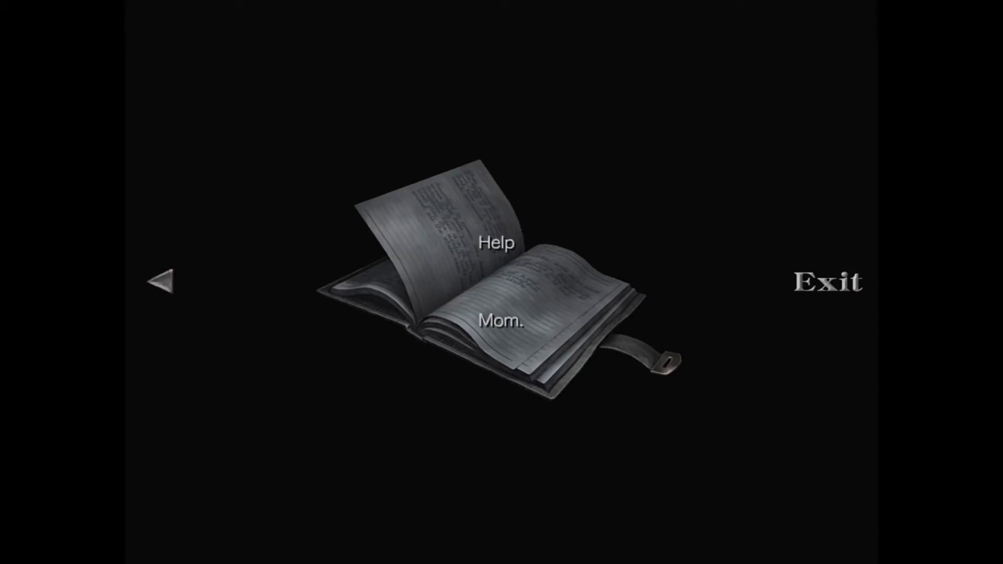
left_click(827, 282)
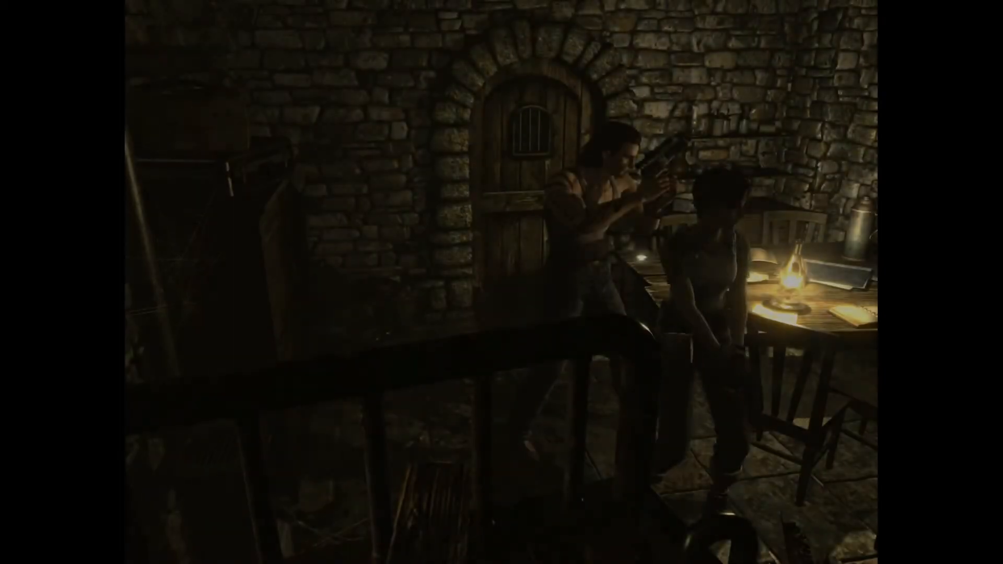
key("Escape")
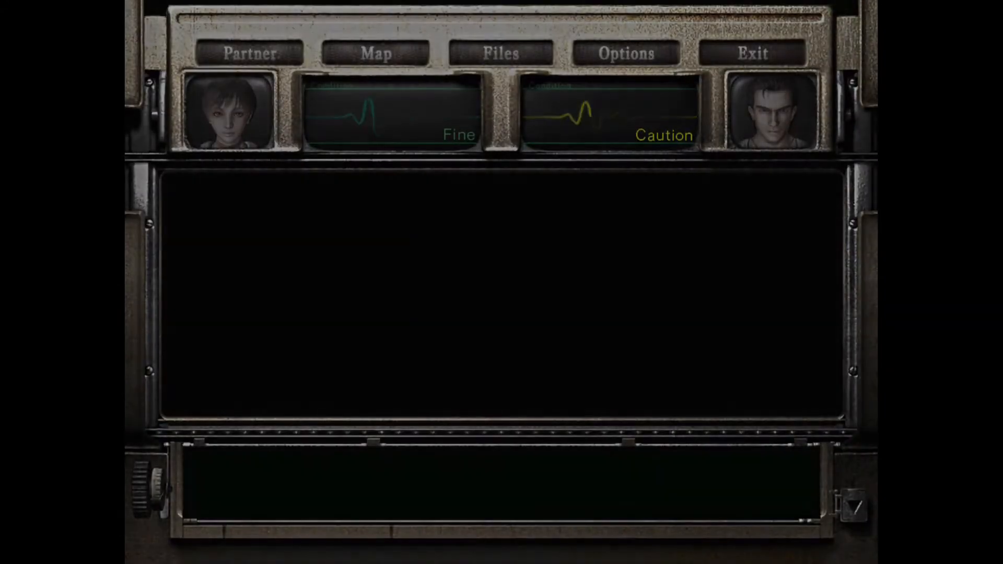
left_click(755, 52)
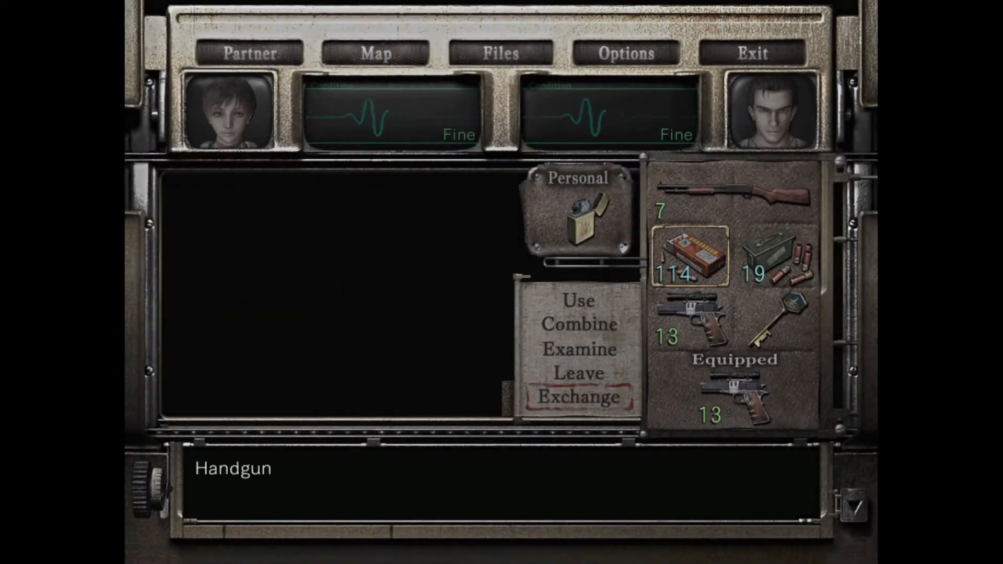
left_click(581, 396)
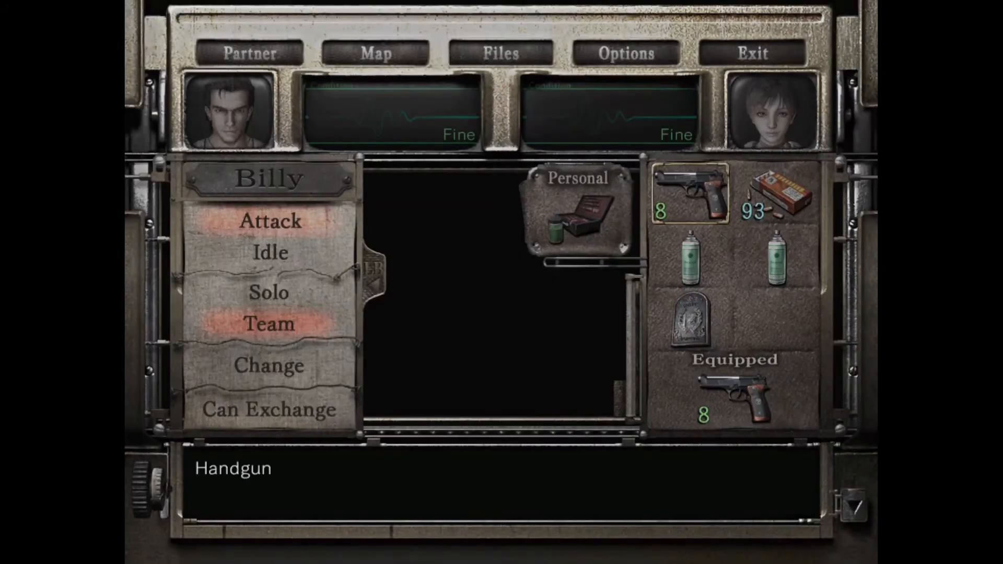
left_click(687, 324)
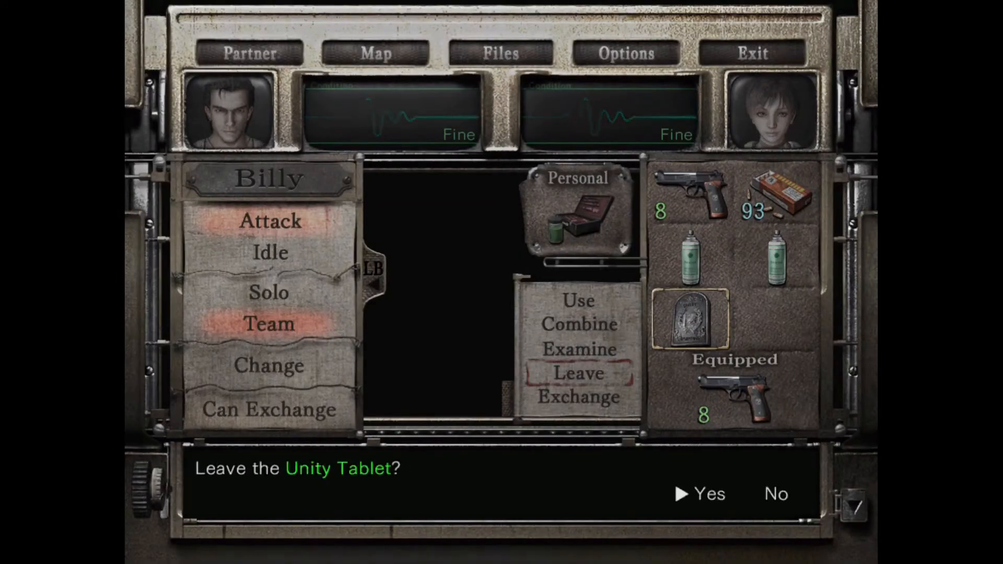
left_click(710, 493)
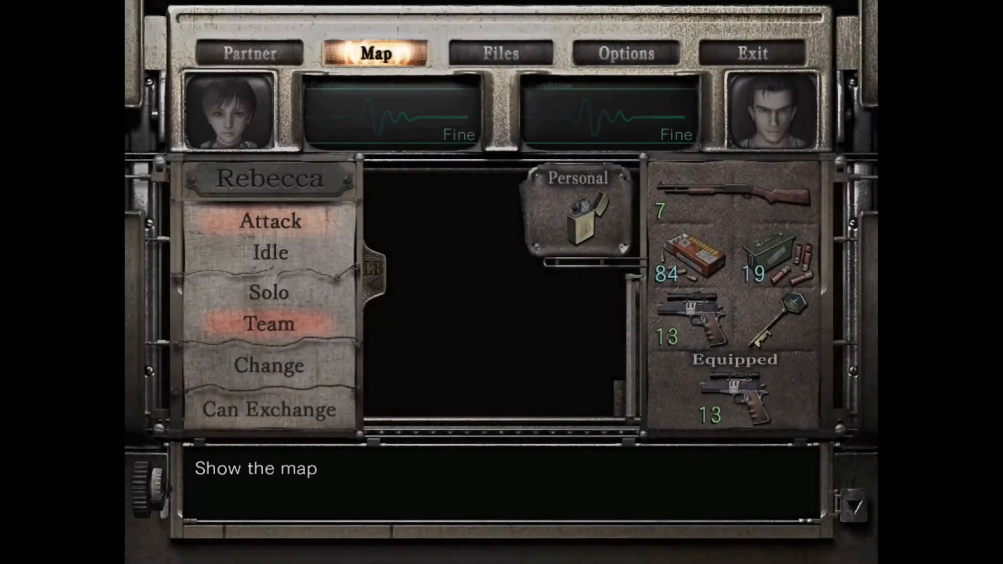
left_click(376, 55)
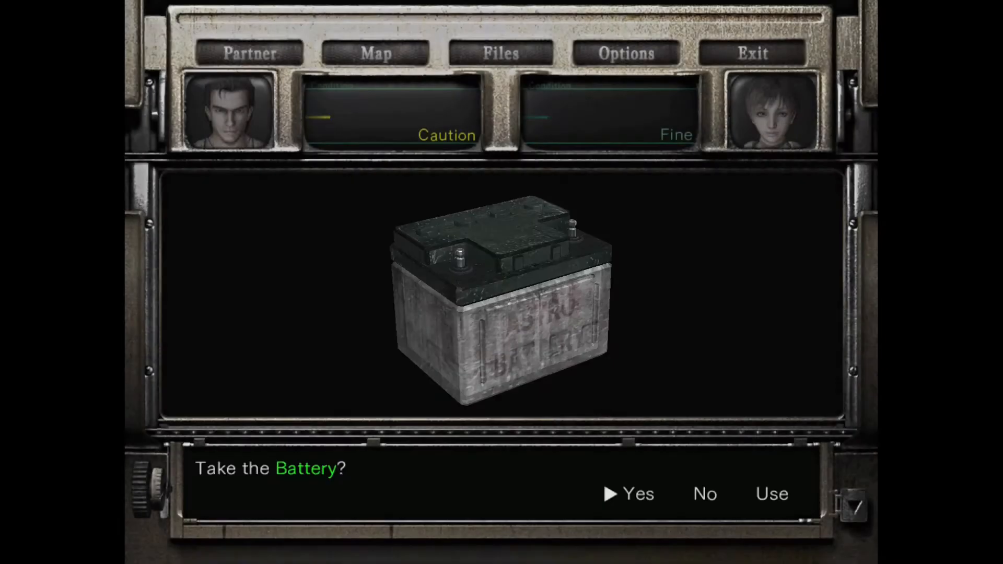
left_click(639, 495)
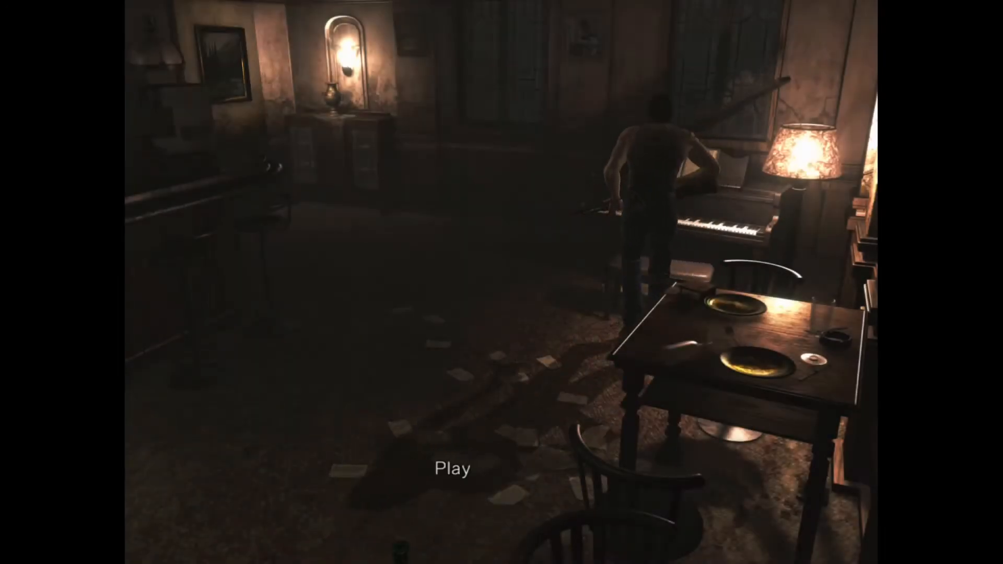
left_click(451, 466)
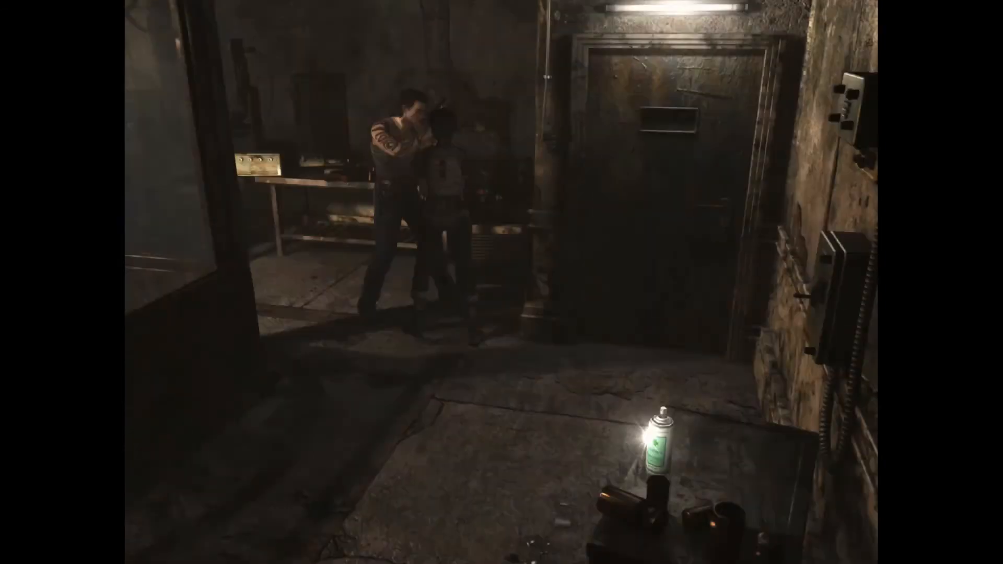
key("Tab")
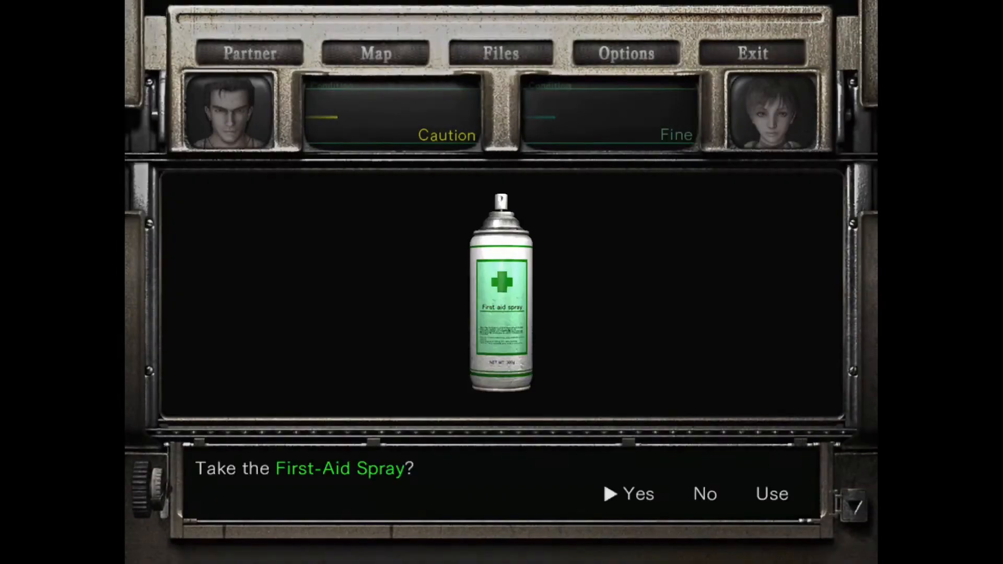
left_click(637, 493)
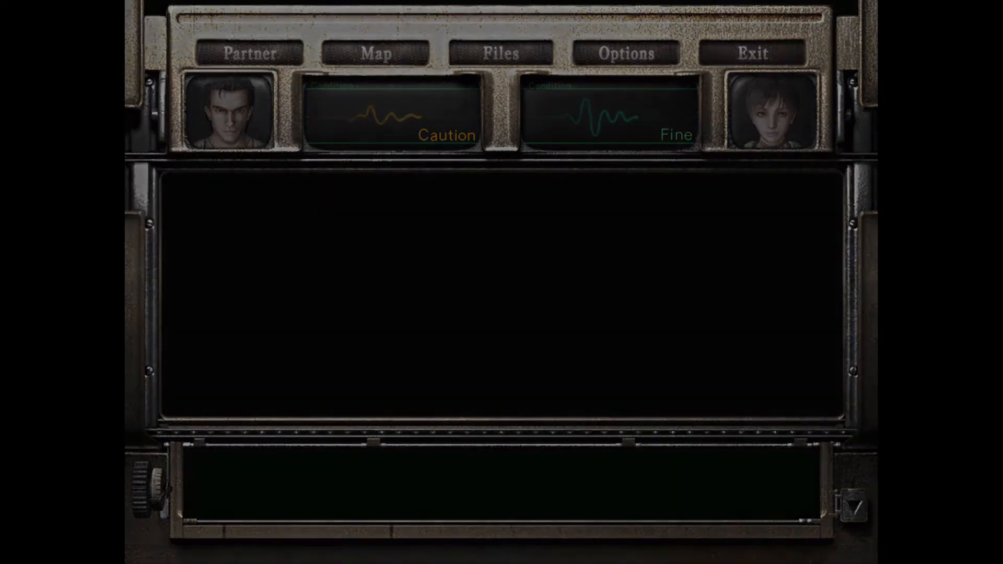
left_click(747, 53)
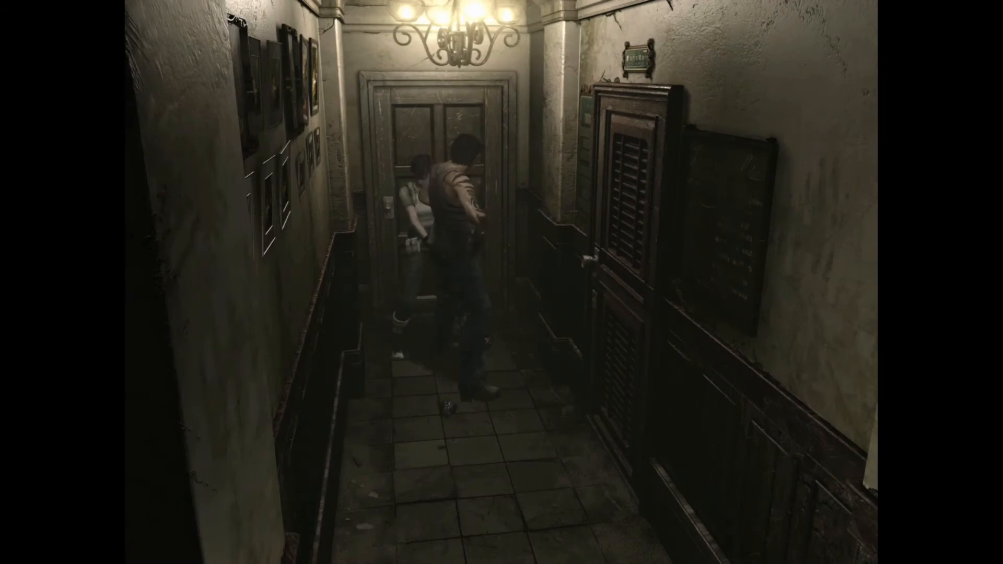
key("Tab")
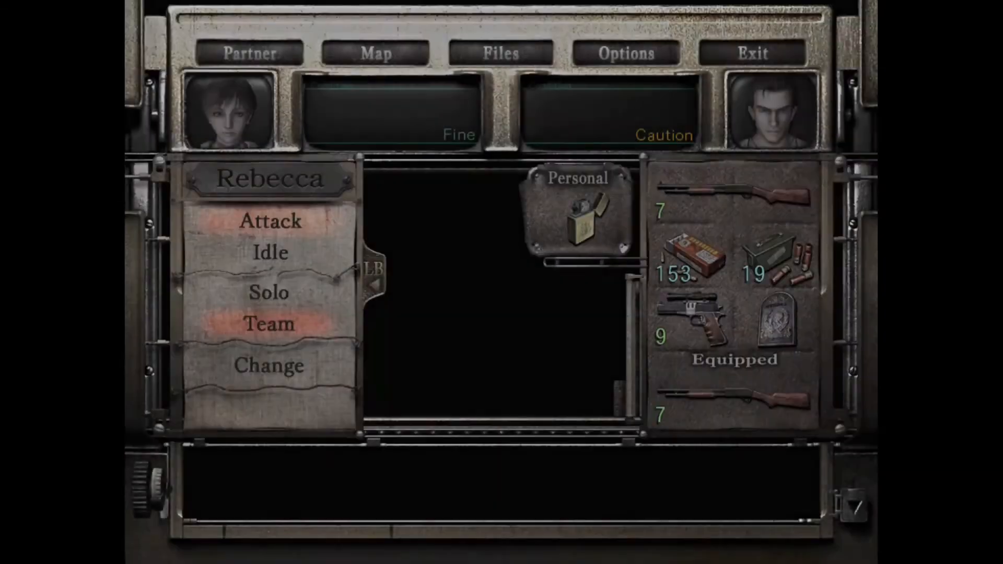
left_click(697, 320)
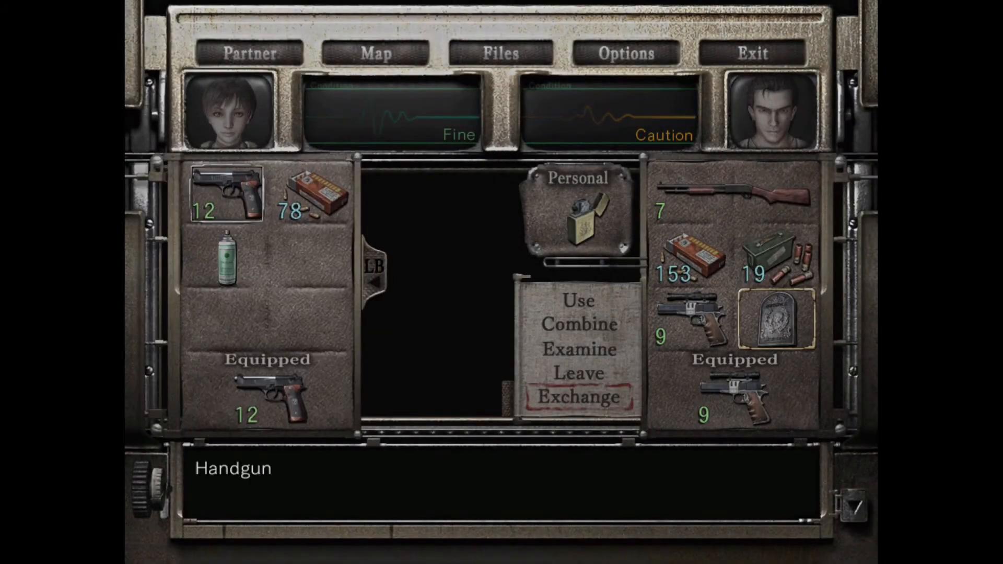
left_click(579, 397)
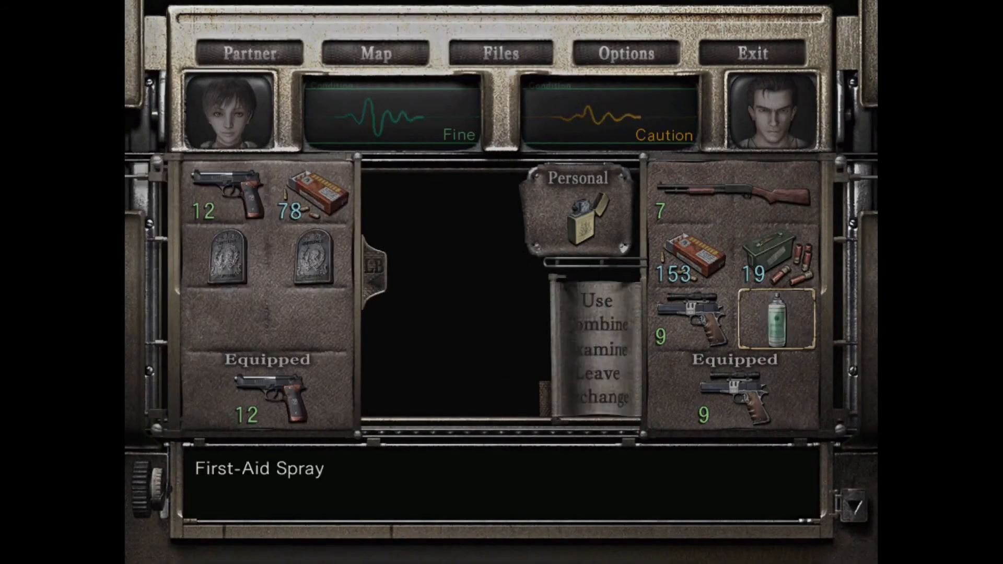
left_click(589, 301)
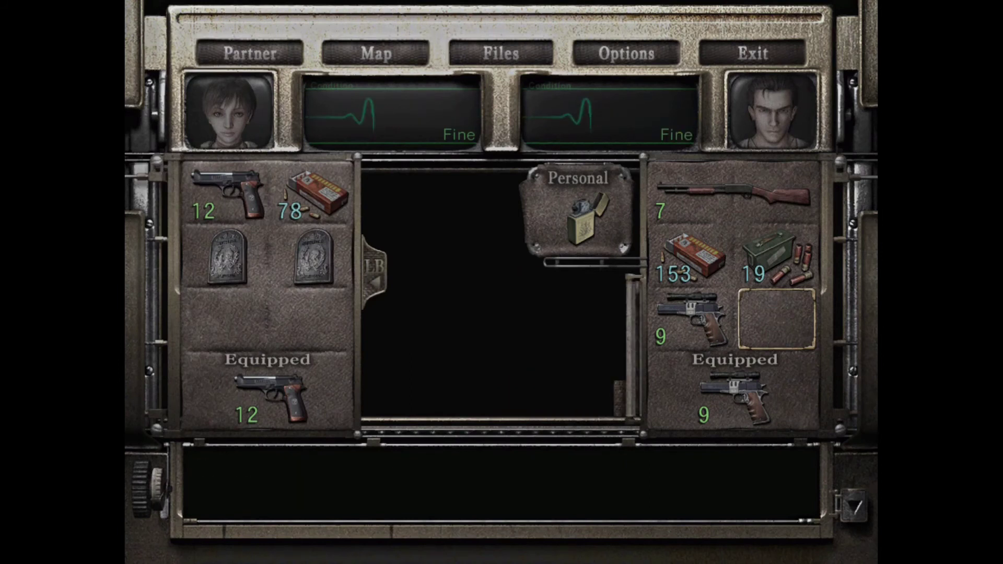
left_click(750, 52)
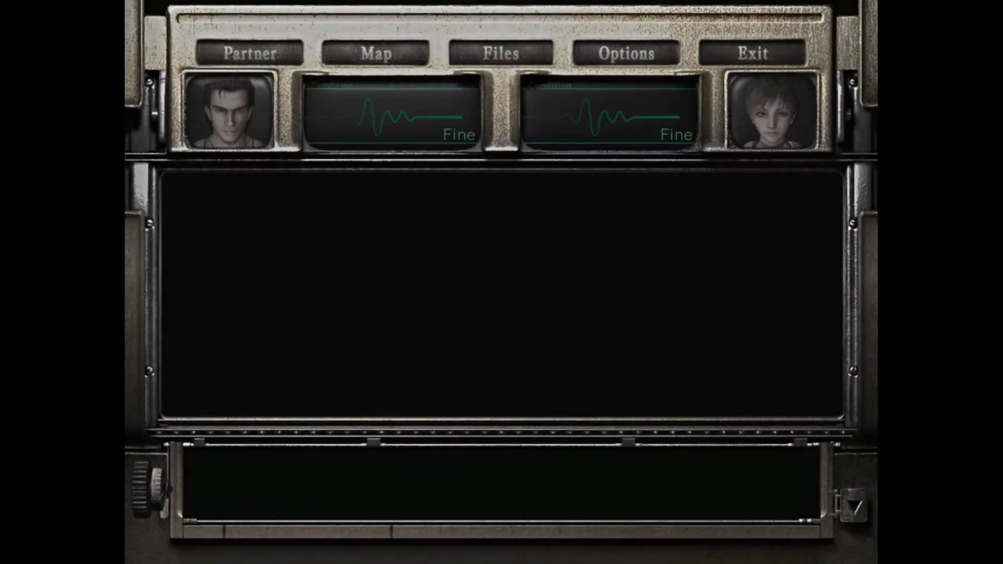
left_click(751, 52)
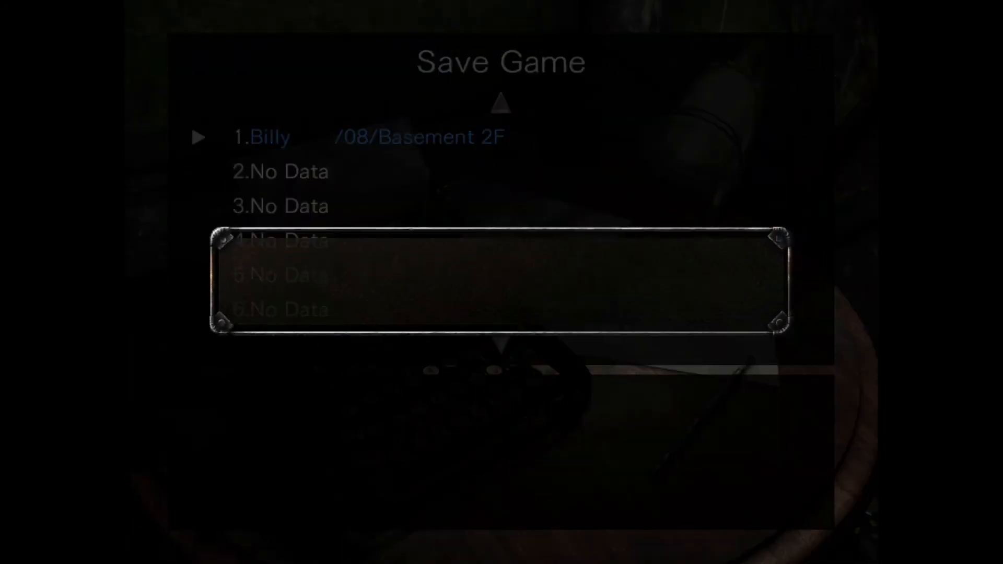
left_click(274, 137)
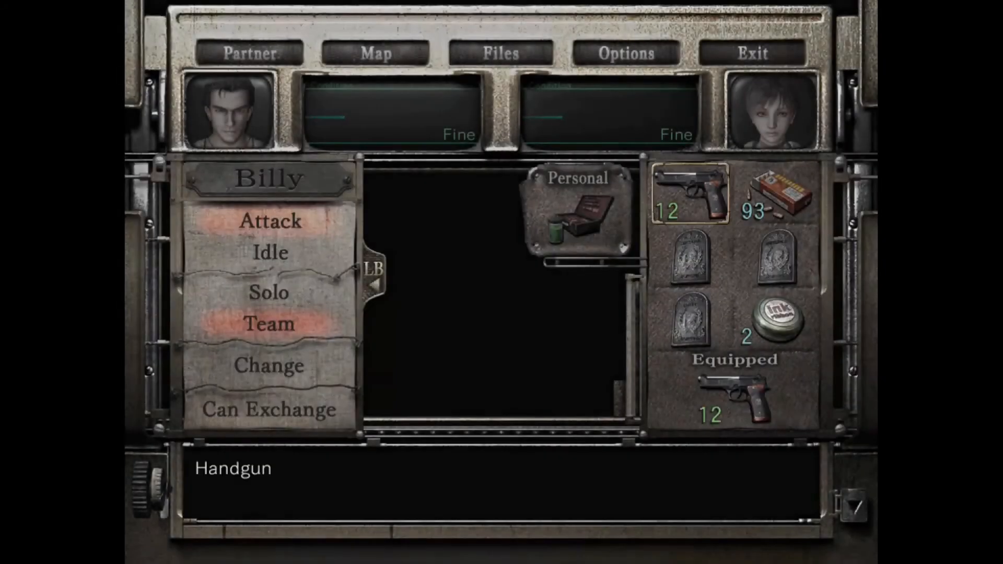
left_click(777, 318)
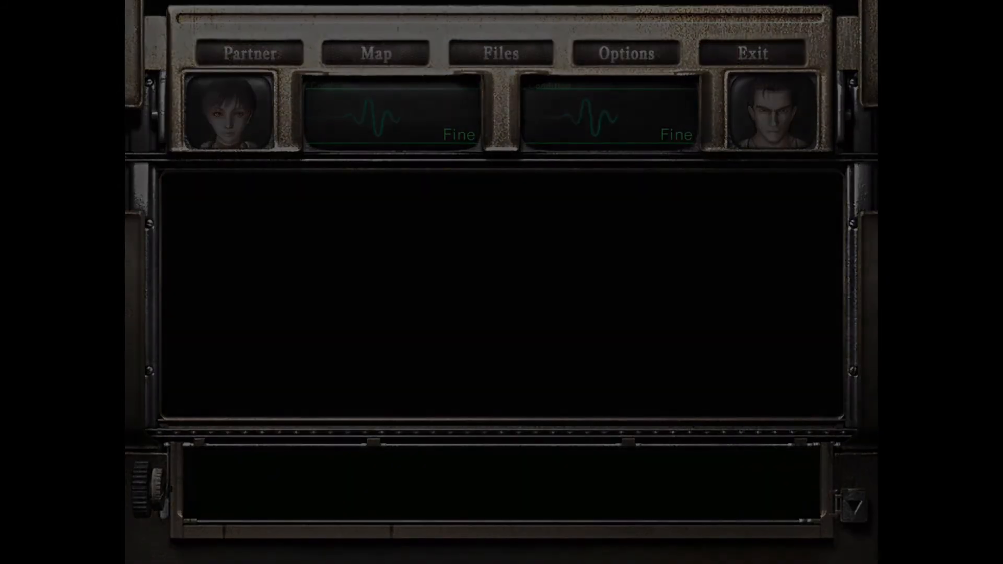
left_click(750, 52)
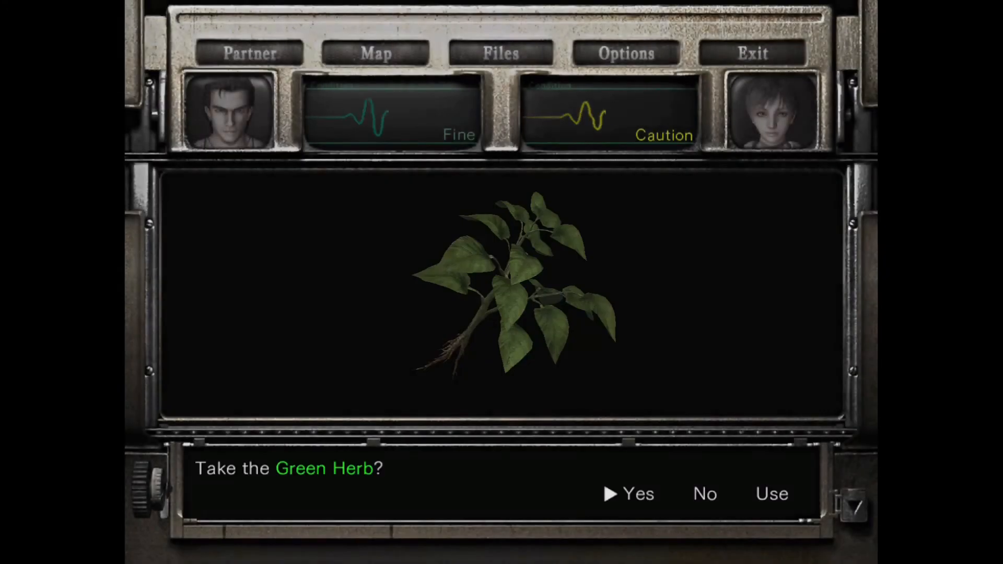
left_click(640, 493)
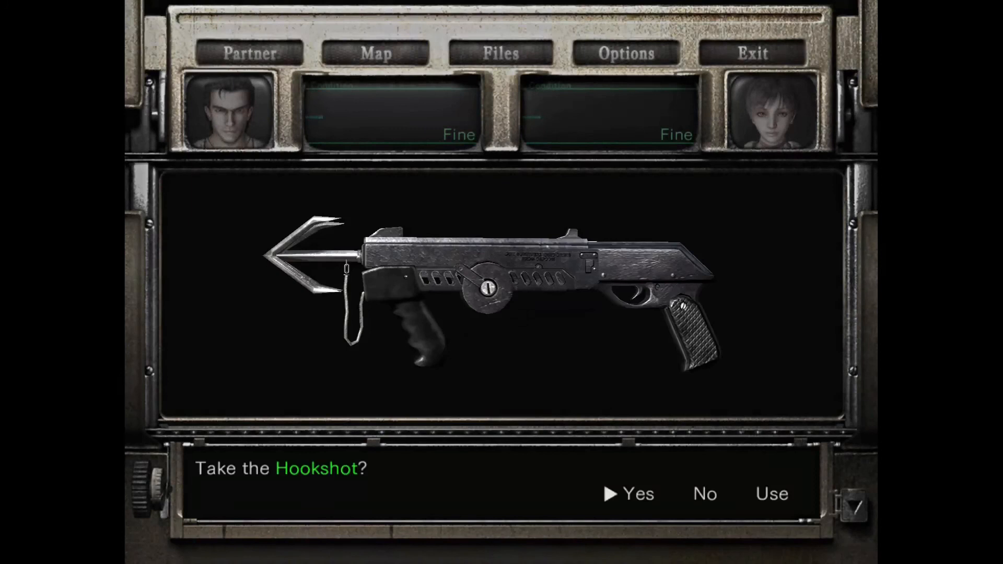
left_click(635, 493)
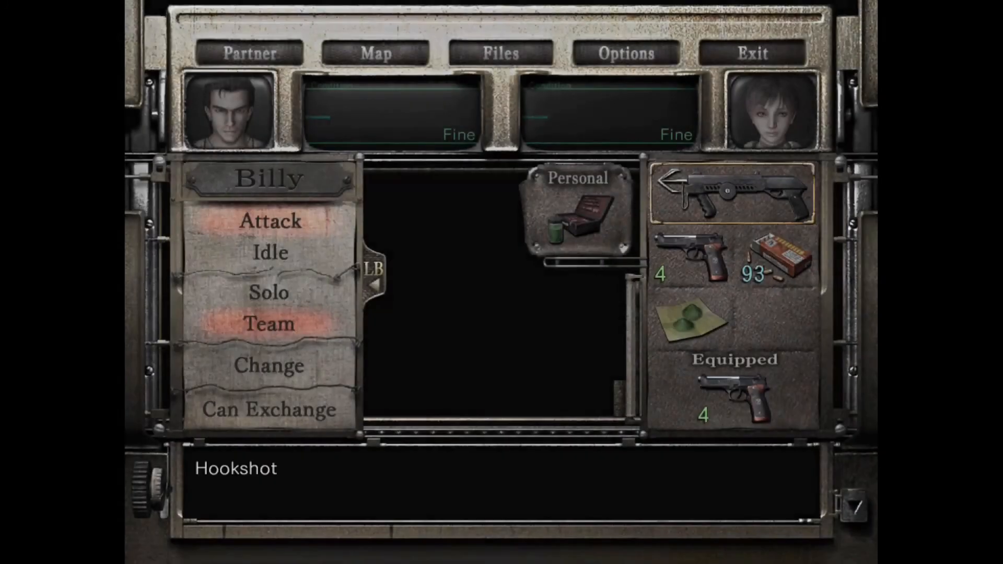
left_click(779, 254)
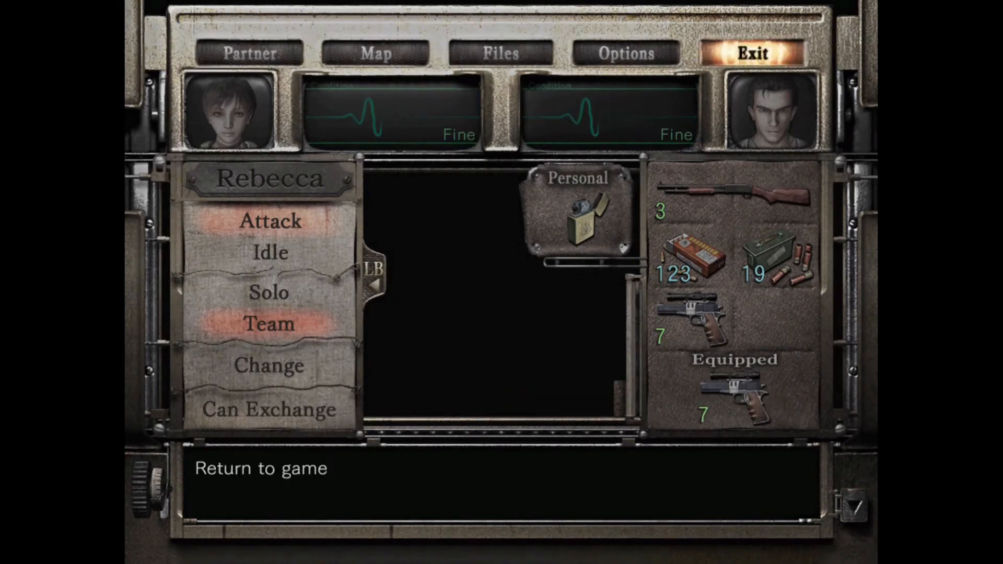
left_click(264, 480)
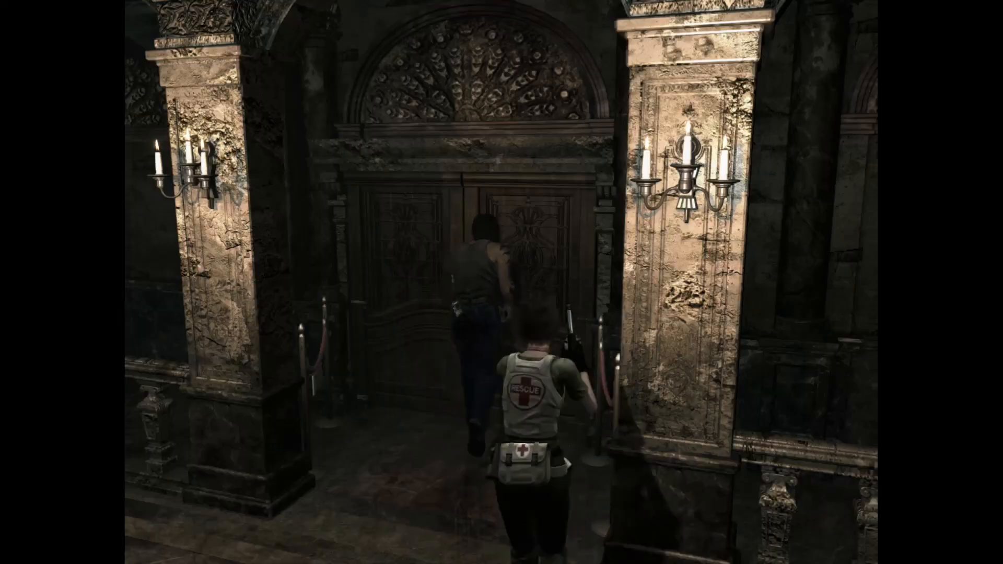